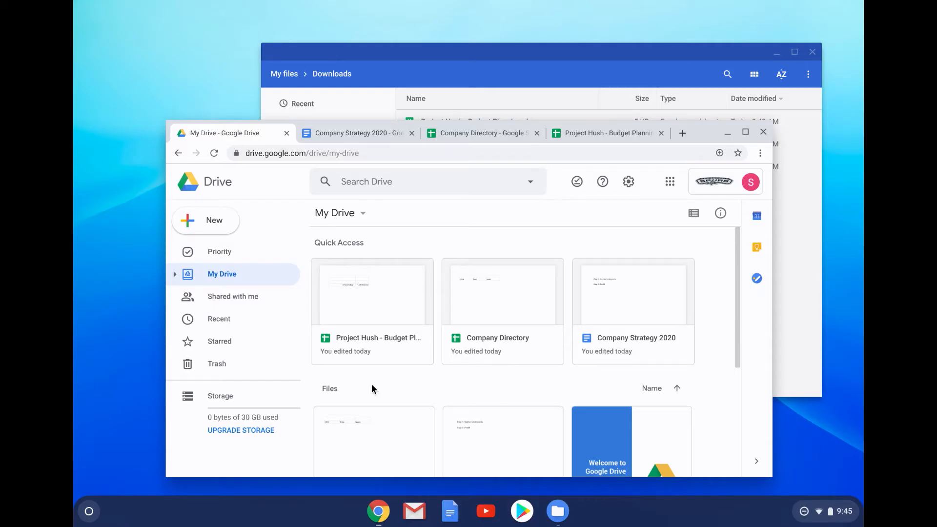
mouse_move(433, 400)
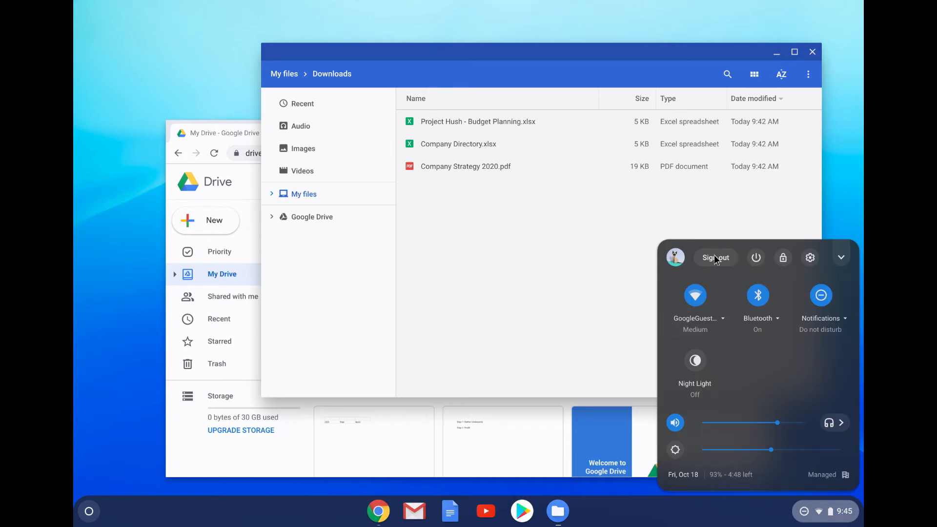
Sign out of the current Chrome OS user session from the status tray
left_click(715, 257)
type("security@pn")
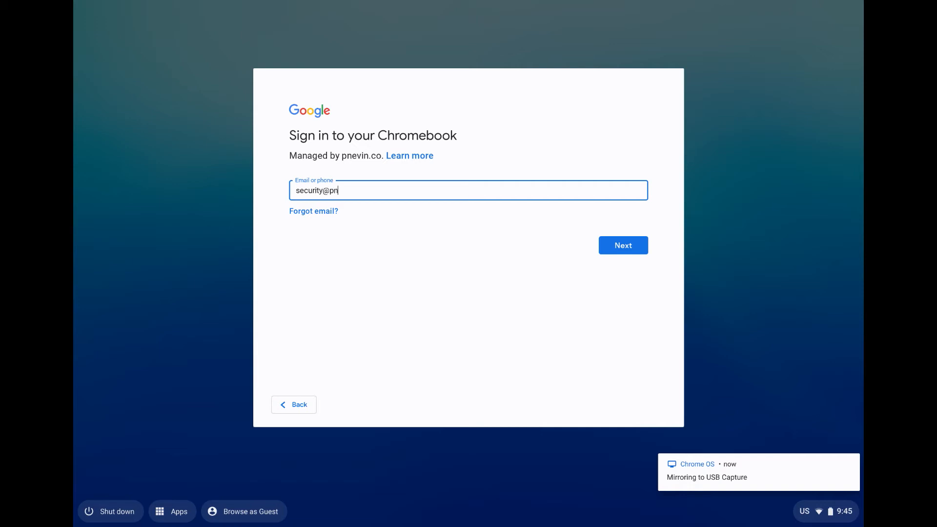
Sign in with the managed work account's email and password, accepting the sync terms
left_click(623, 245)
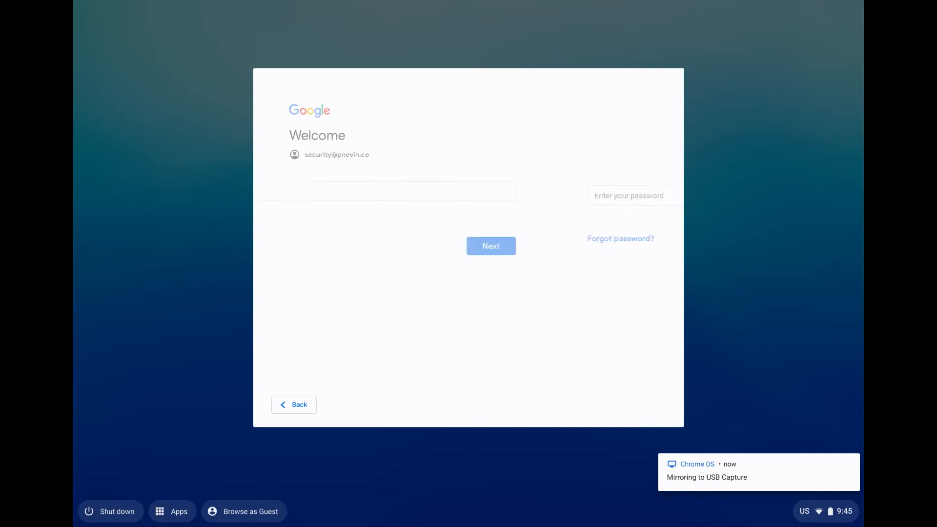
type("••••")
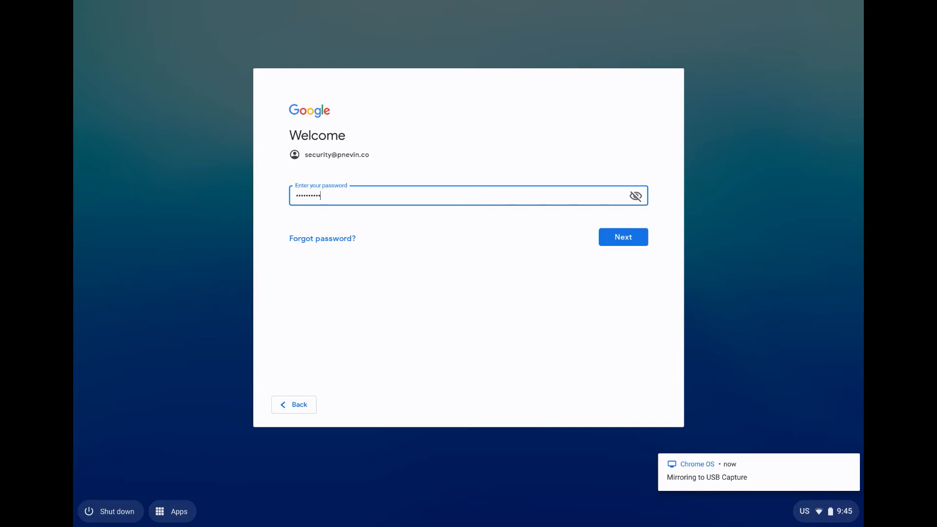
left_click(622, 236)
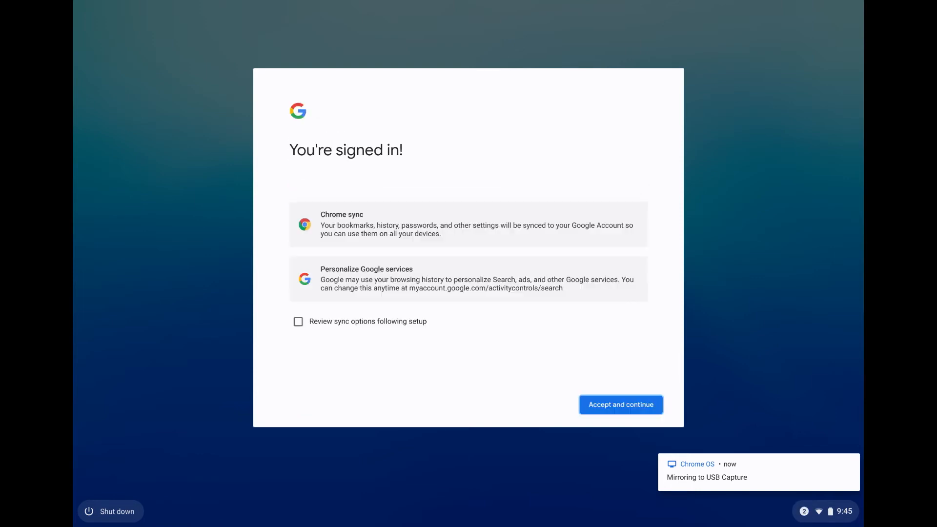
left_click(621, 405)
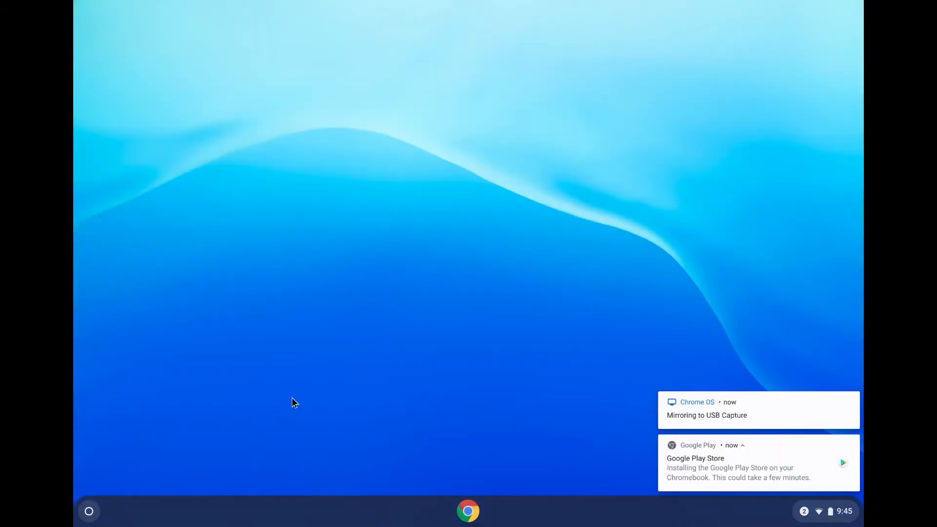
Launch Files from the launcher and open the Downloads folder under My files
left_click(88, 511)
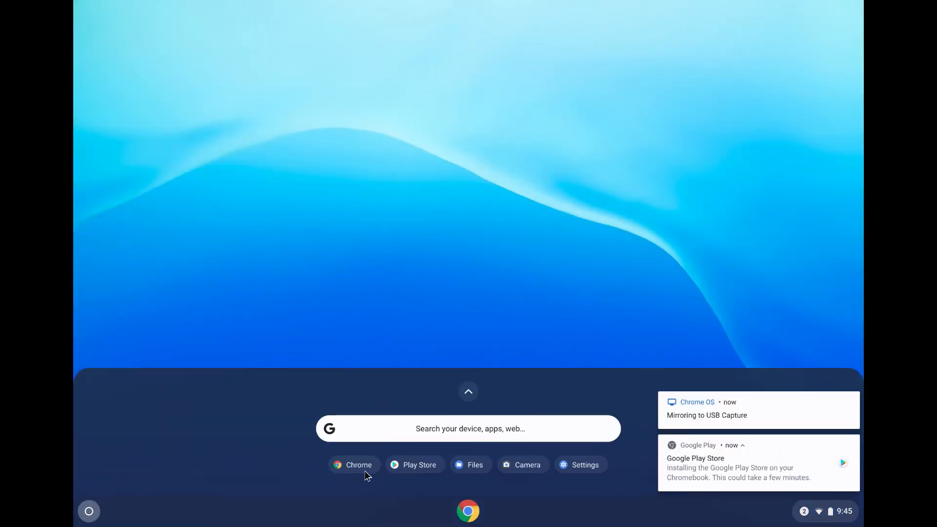
left_click(475, 466)
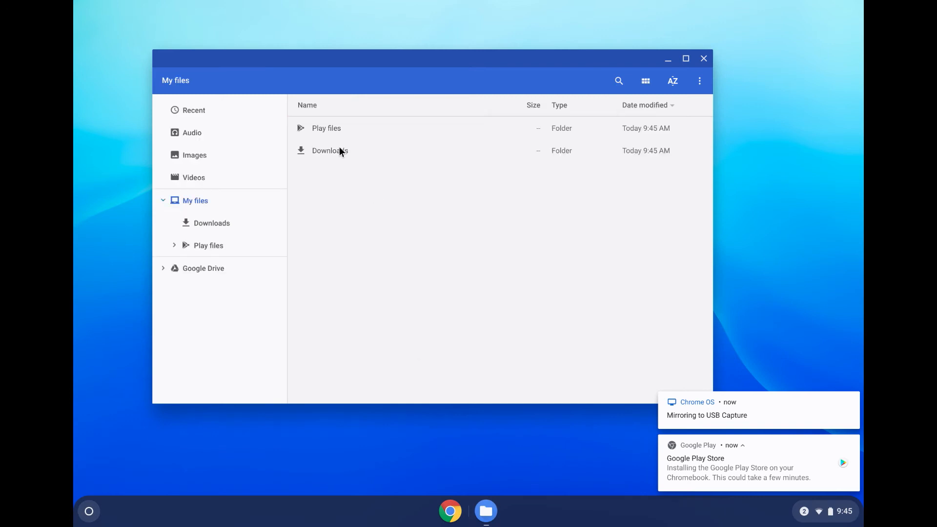
double_click(330, 150)
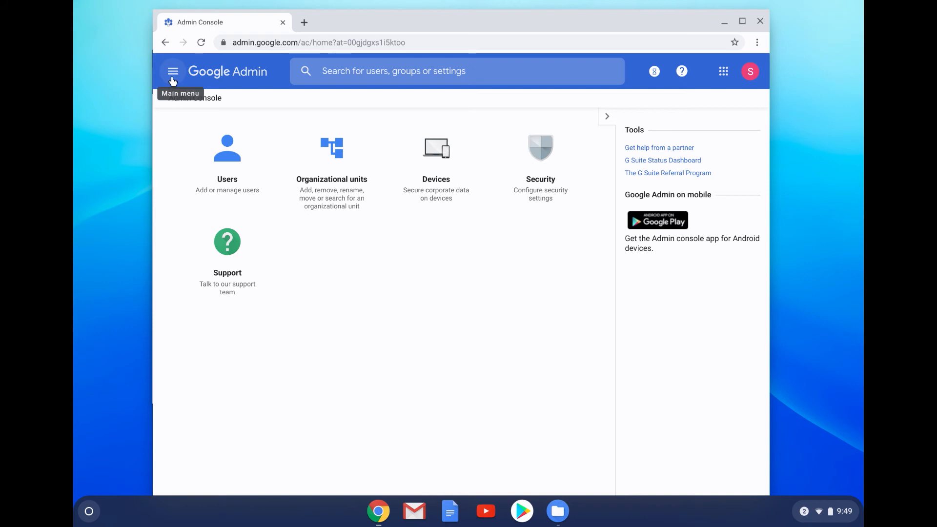
Open the Main menu to navigate to Chrome settings for Shared Devices
left_click(172, 71)
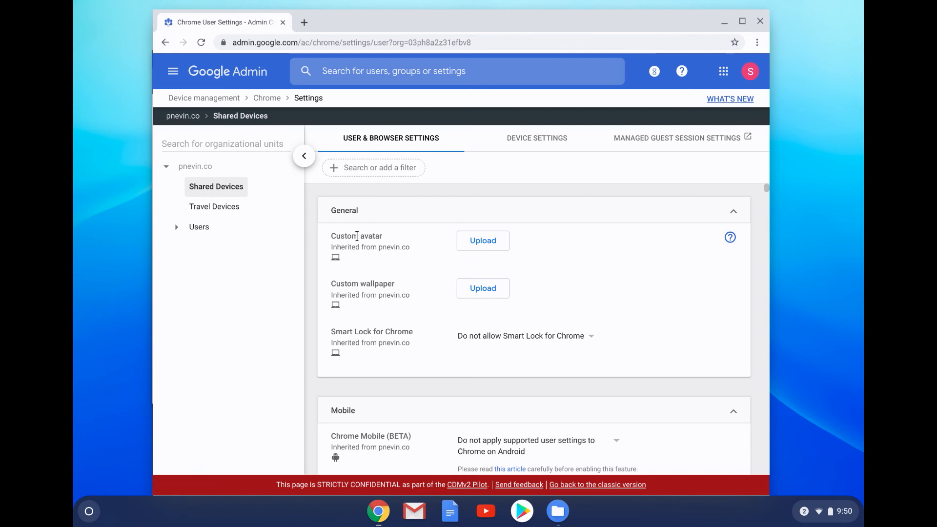
Switch to the Device Settings tab and scroll down to Sign-in settings > User data
left_click(536, 137)
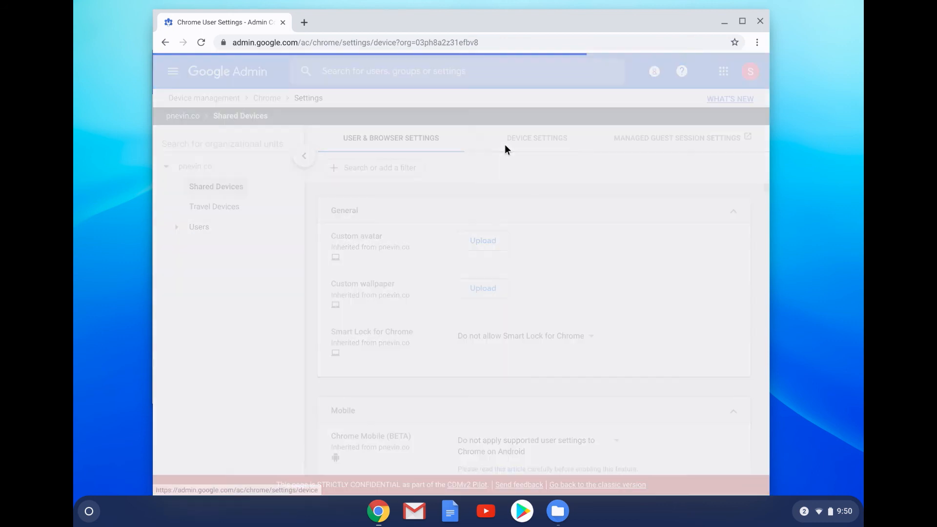
left_click(536, 137)
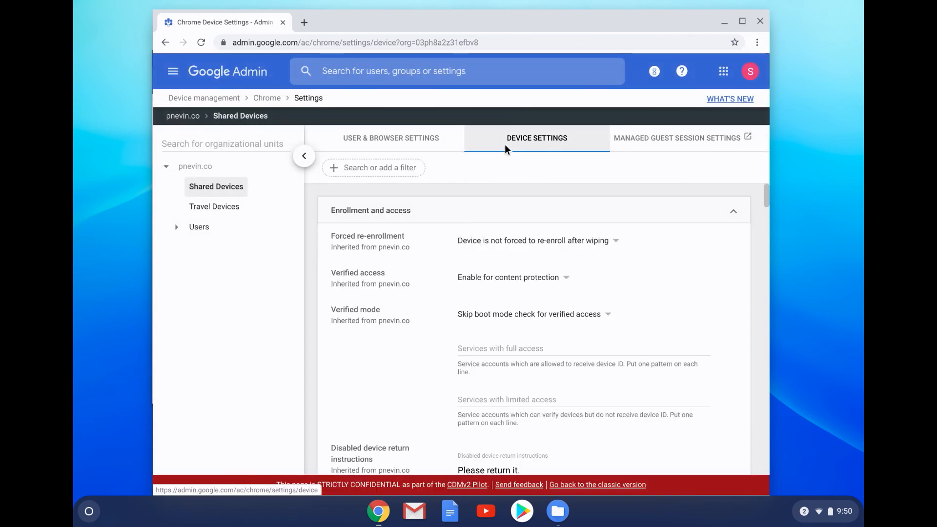
scroll("down", 3)
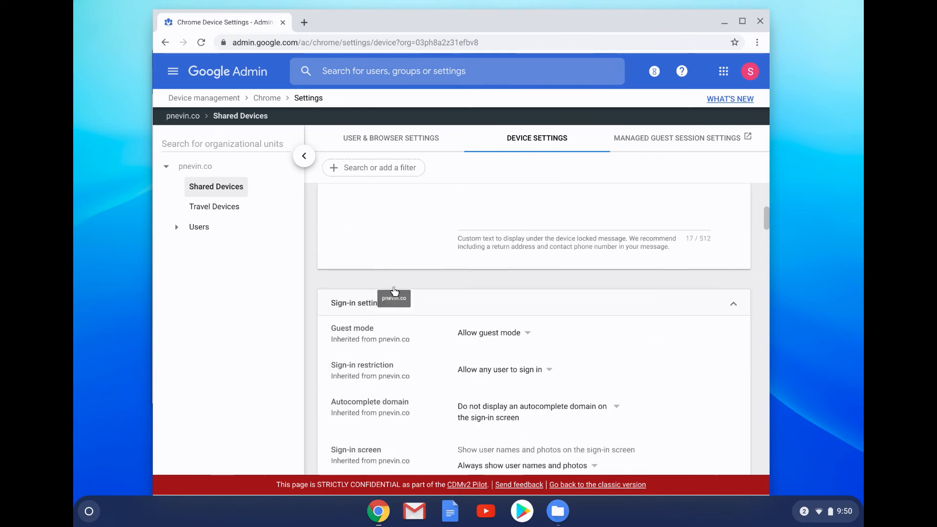
scroll("down", 3)
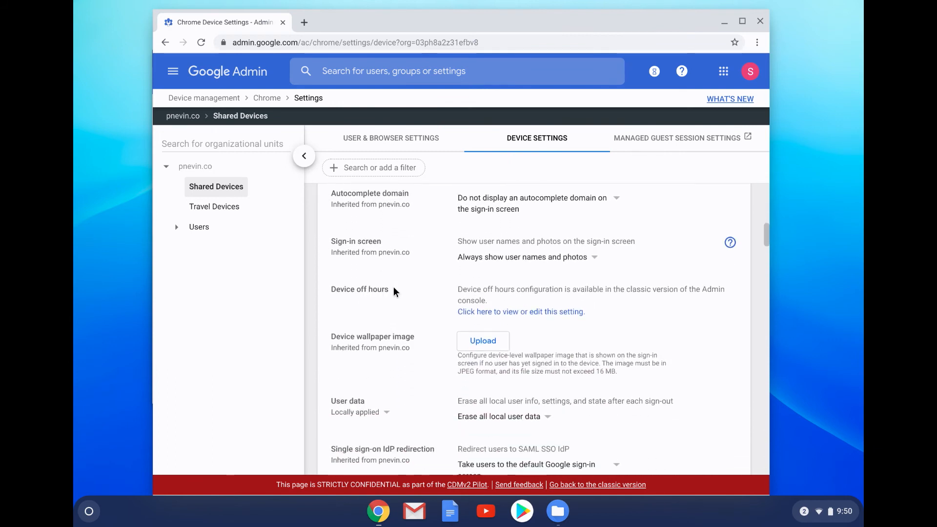
scroll("down", 3)
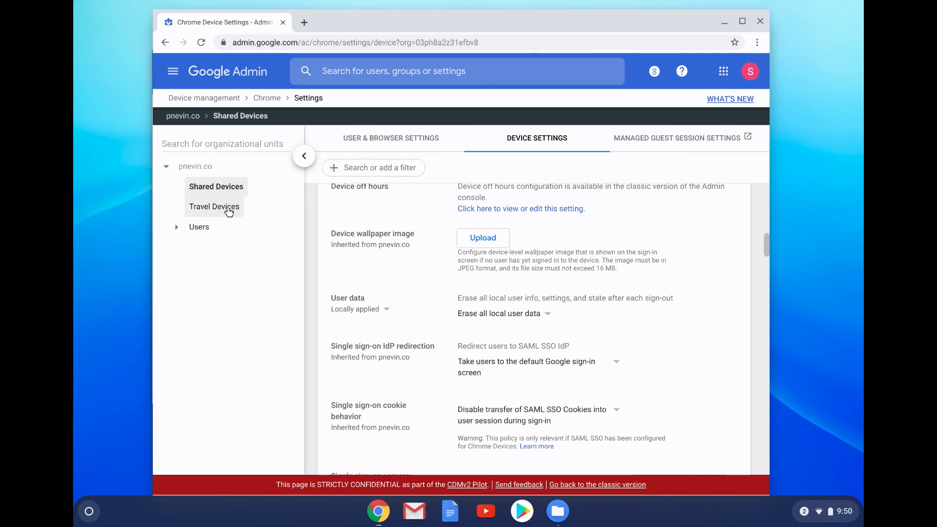
For Travel Devices, set User data to 'Erase all local user data' and save
left_click(214, 206)
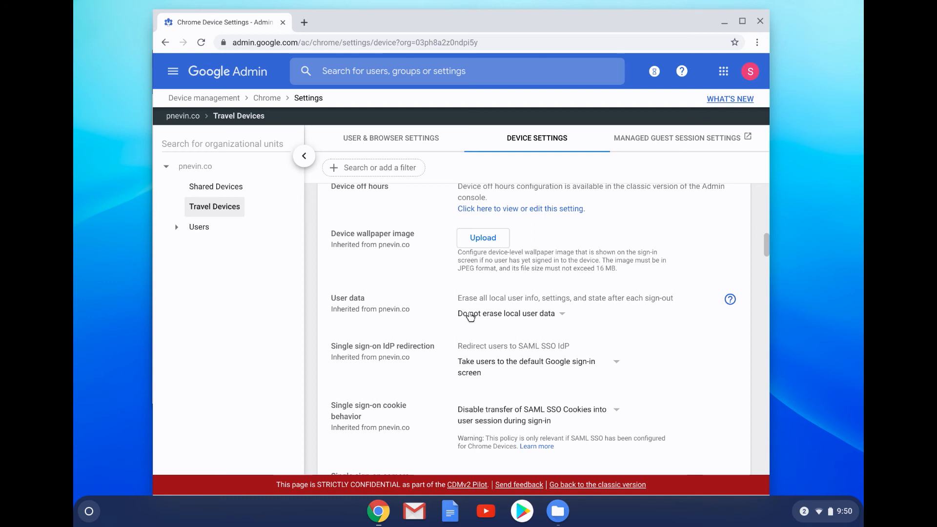
left_click(508, 314)
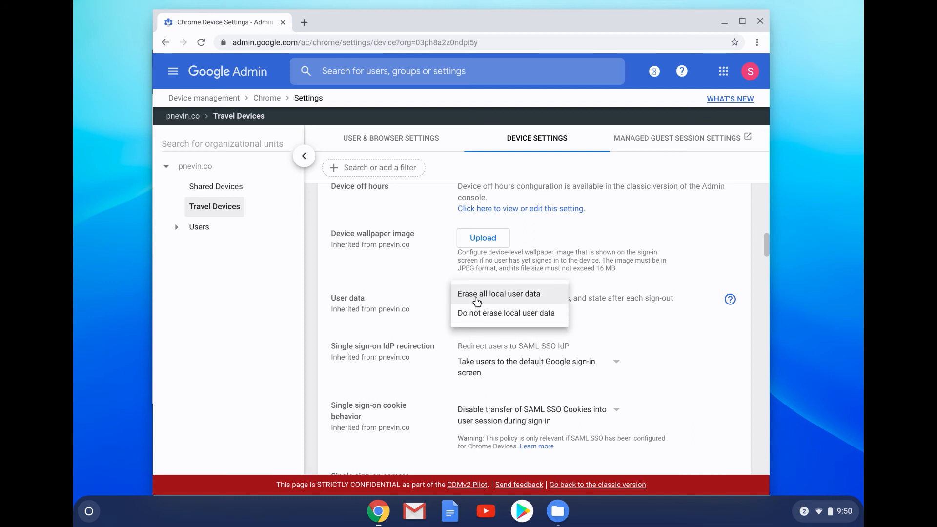
left_click(499, 293)
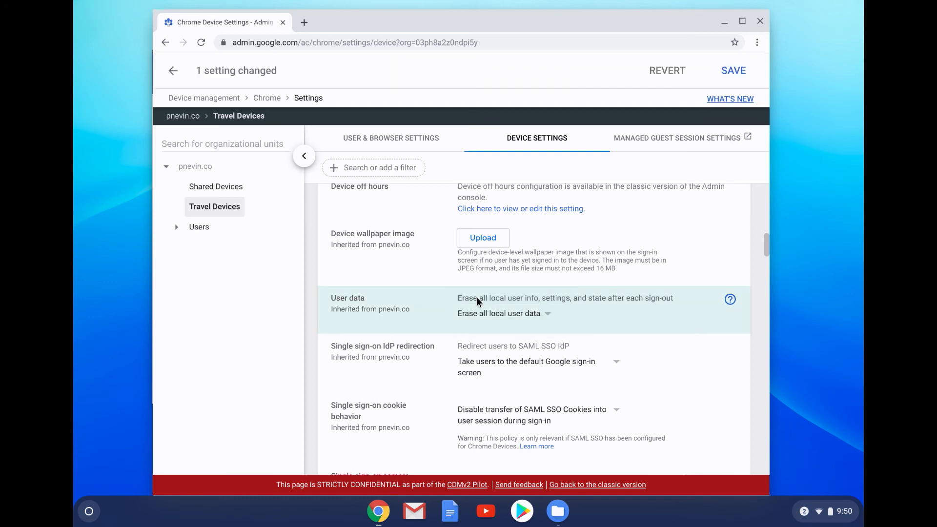
mouse_move(723, 74)
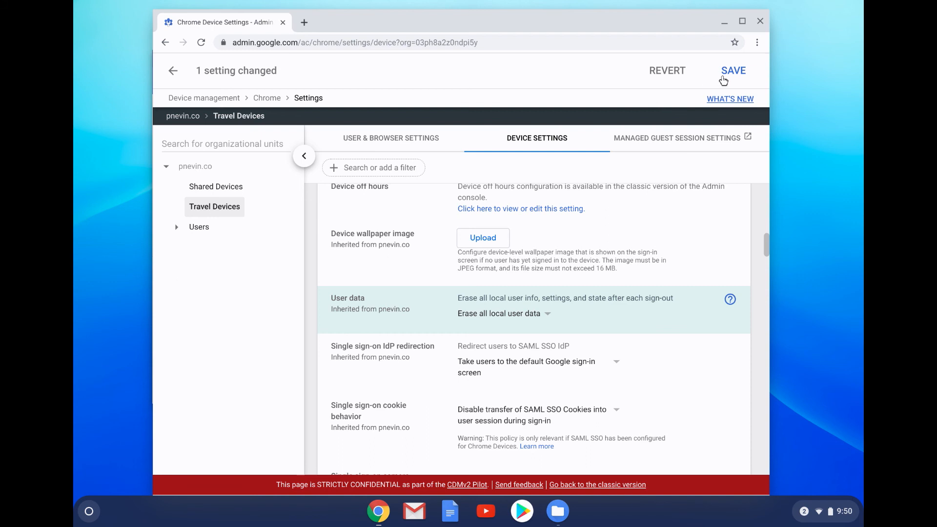
left_click(733, 71)
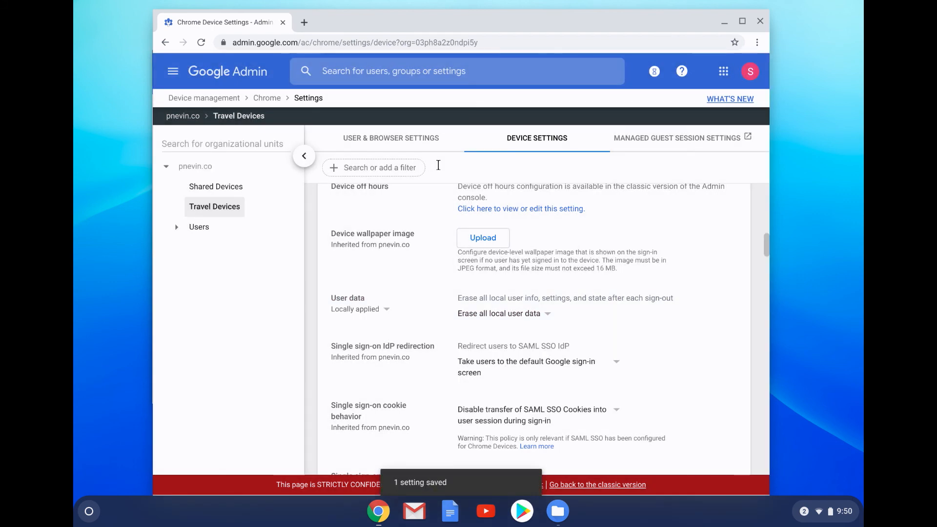
left_click(373, 168)
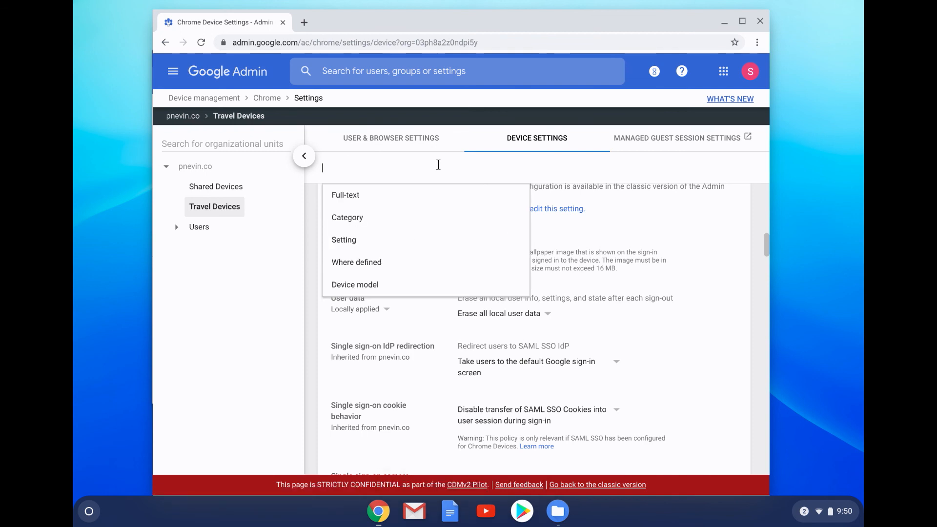
Filter the settings by full-text 'user da' to show only the User data setting
type("user da")
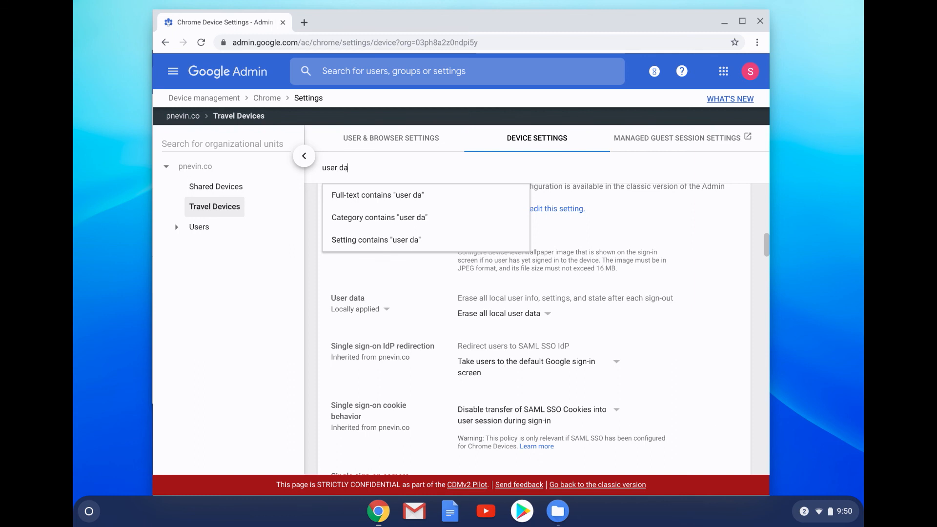
left_click(377, 194)
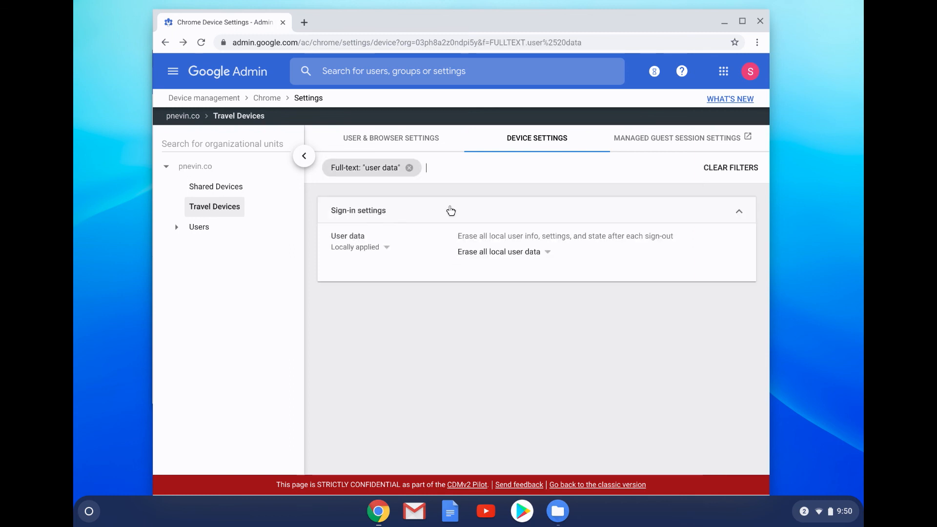